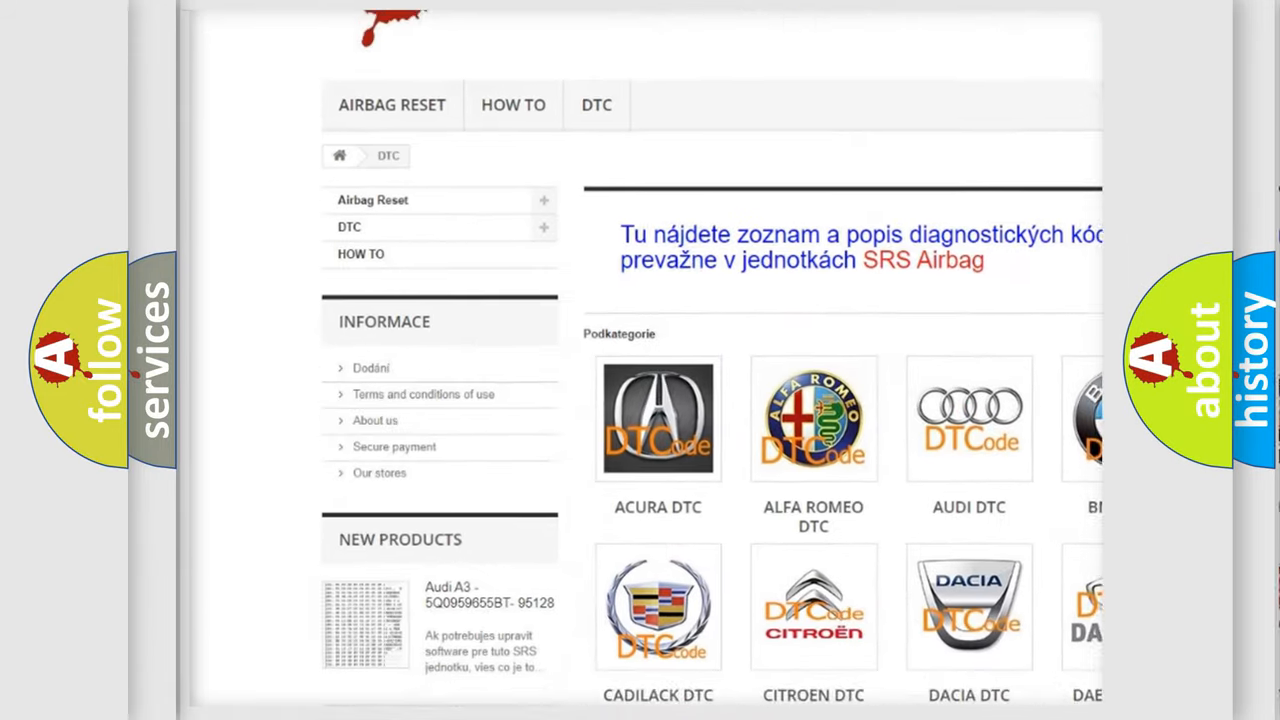
pyautogui.scroll(-3)
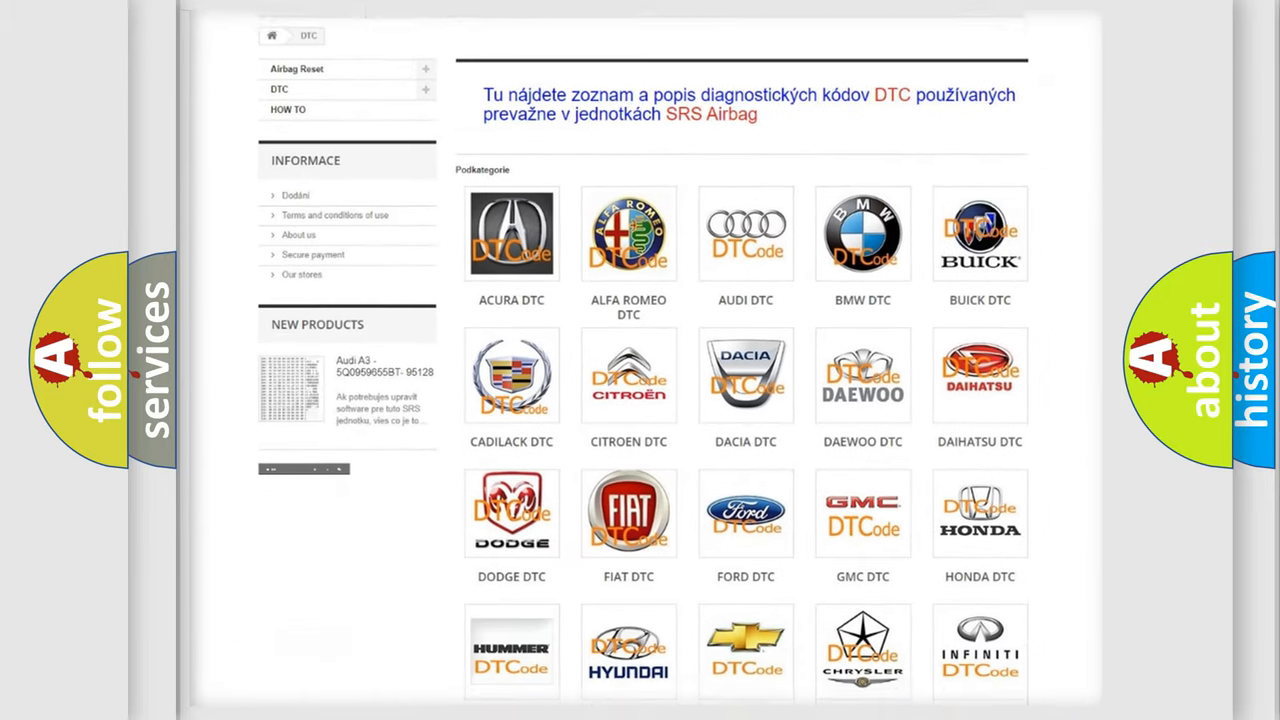
pyautogui.scroll(-3)
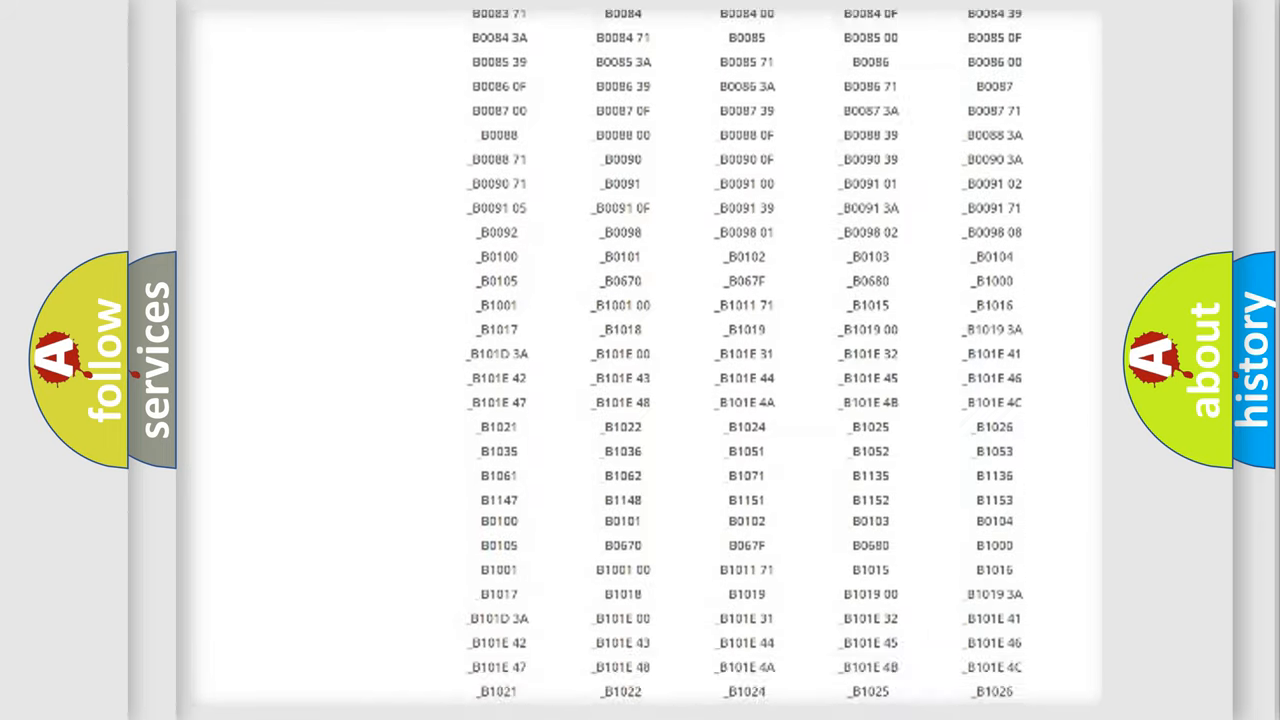
pyautogui.scroll(-3)
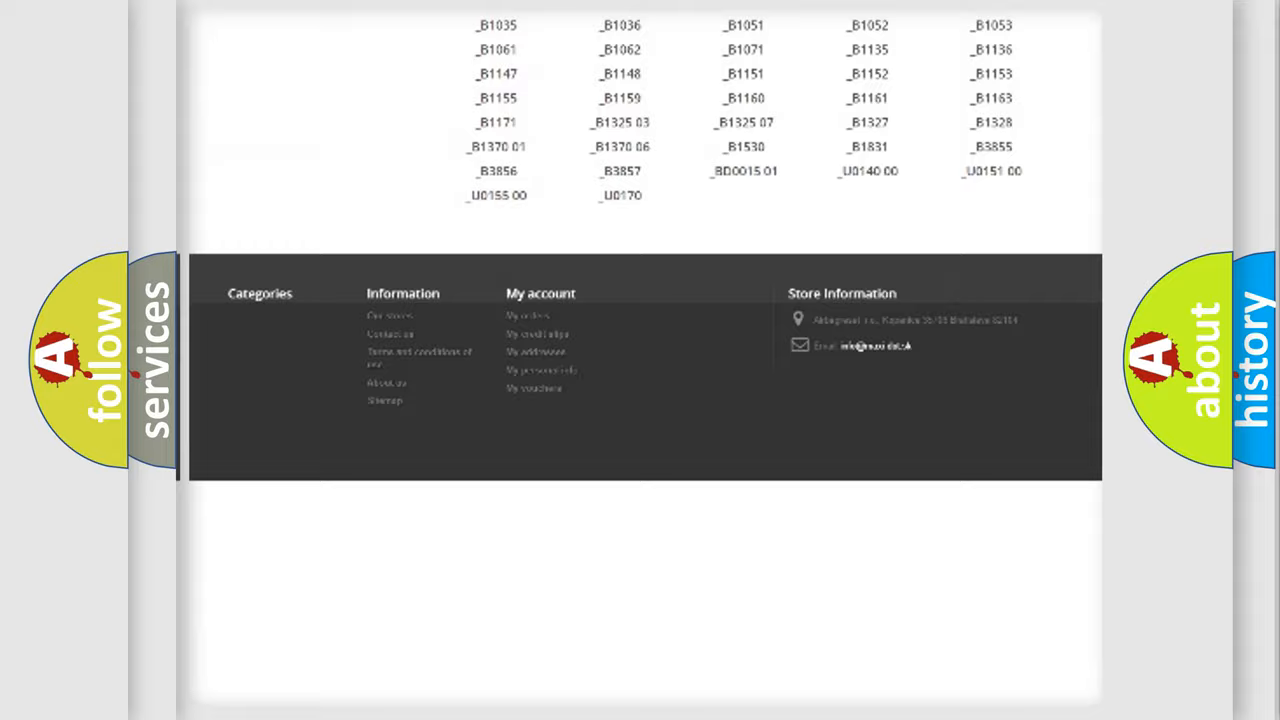